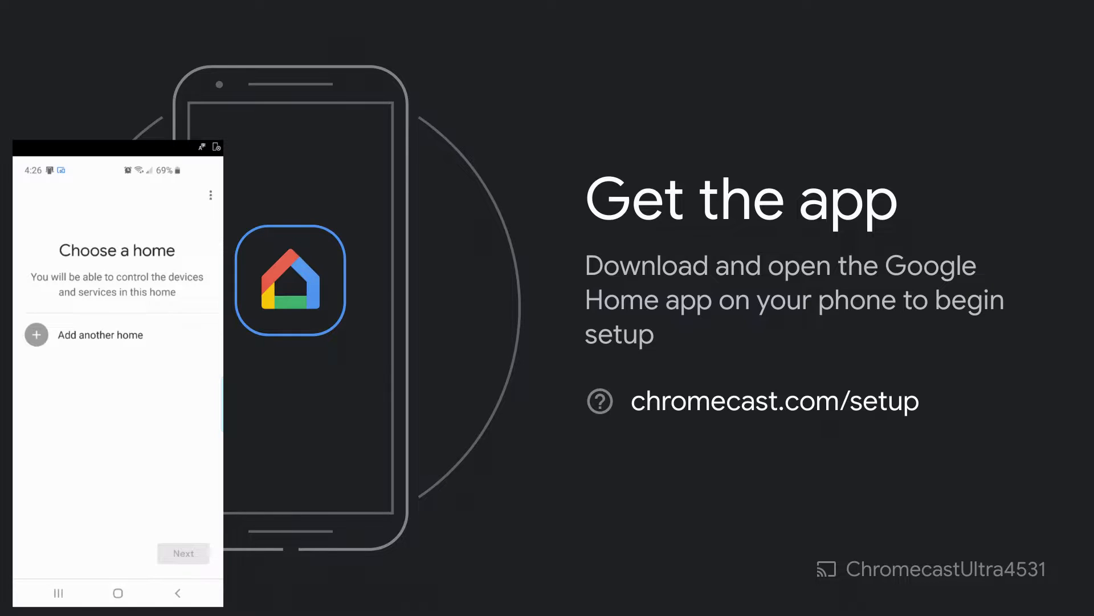
Add a home nicknamed 'Noble's Home' and continue with no address until the warning appears.
left_click(36, 335)
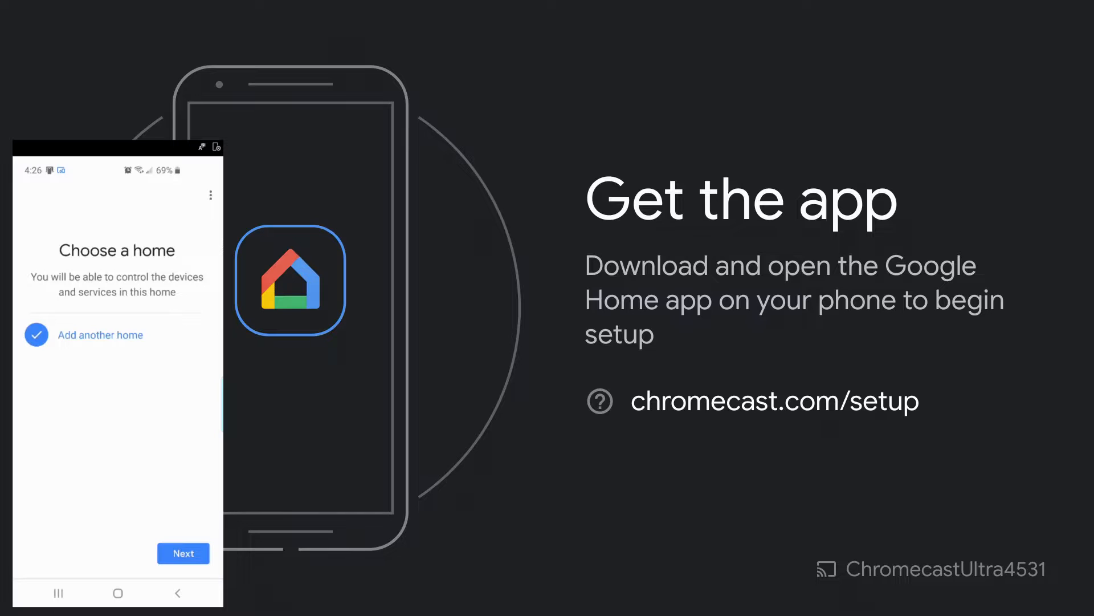
left_click(183, 553)
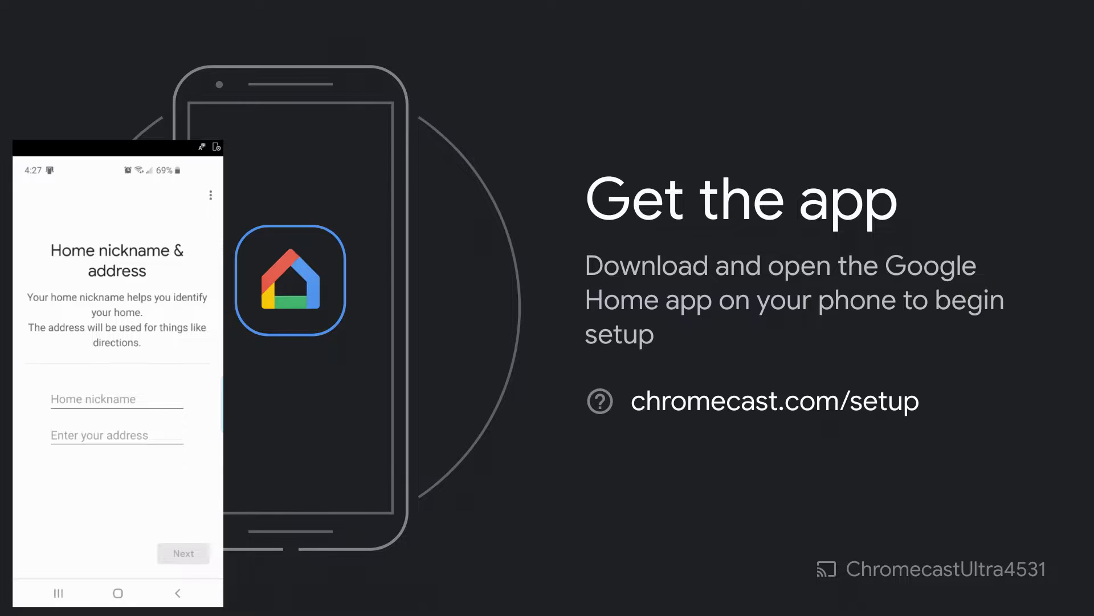
left_click(115, 399)
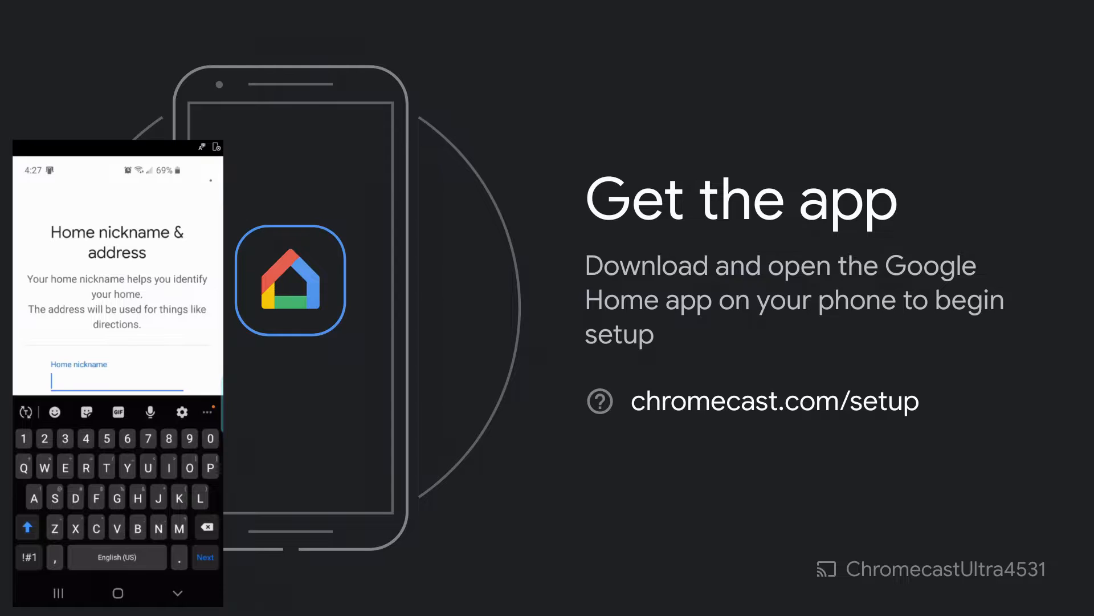
type("N")
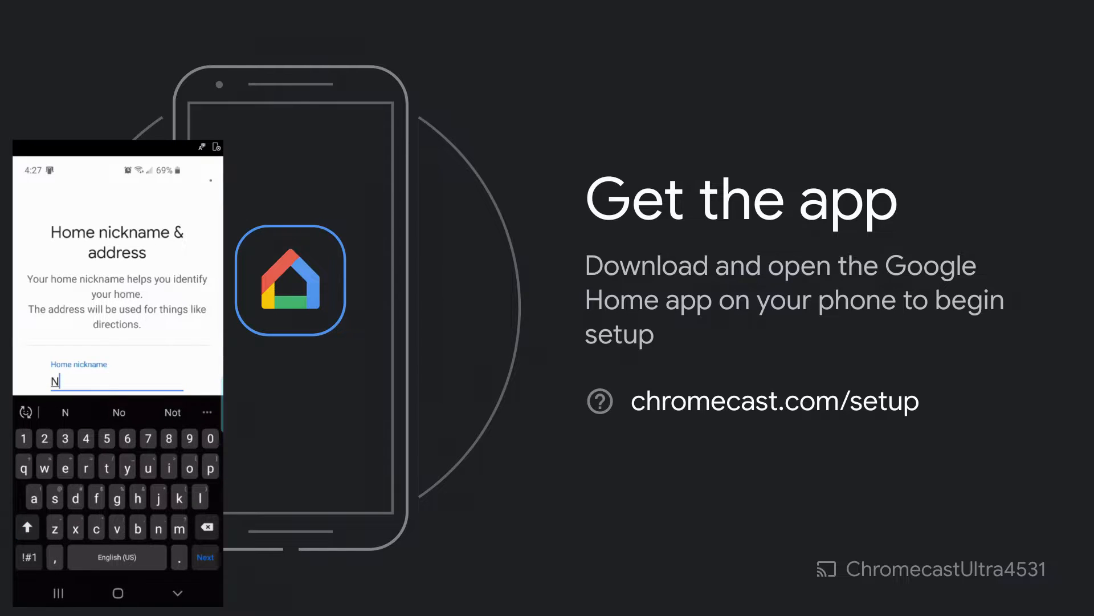
type("oble's Home")
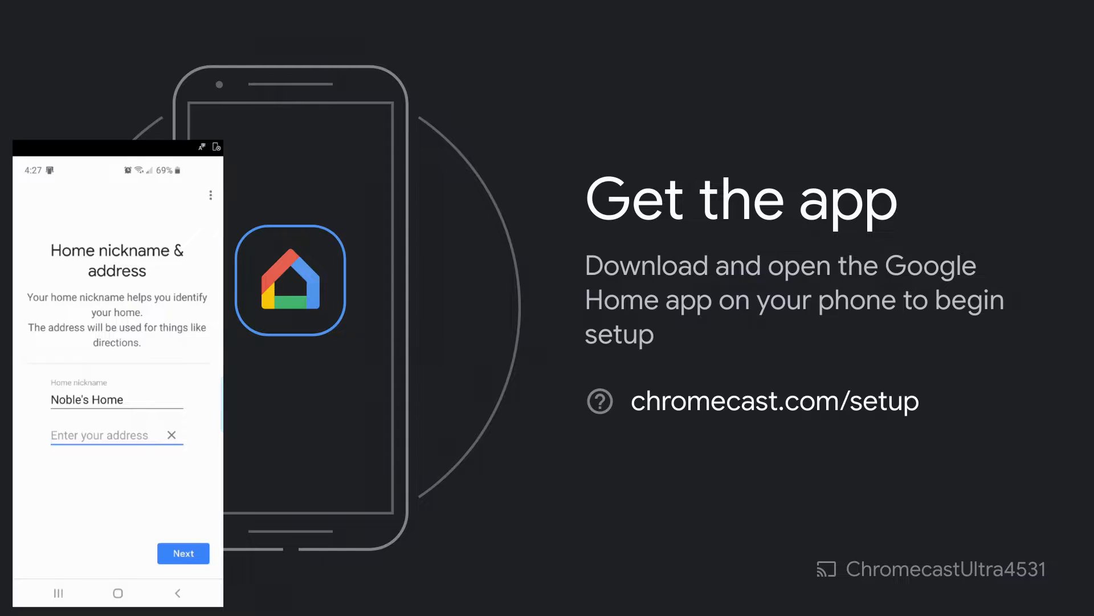
left_click(183, 553)
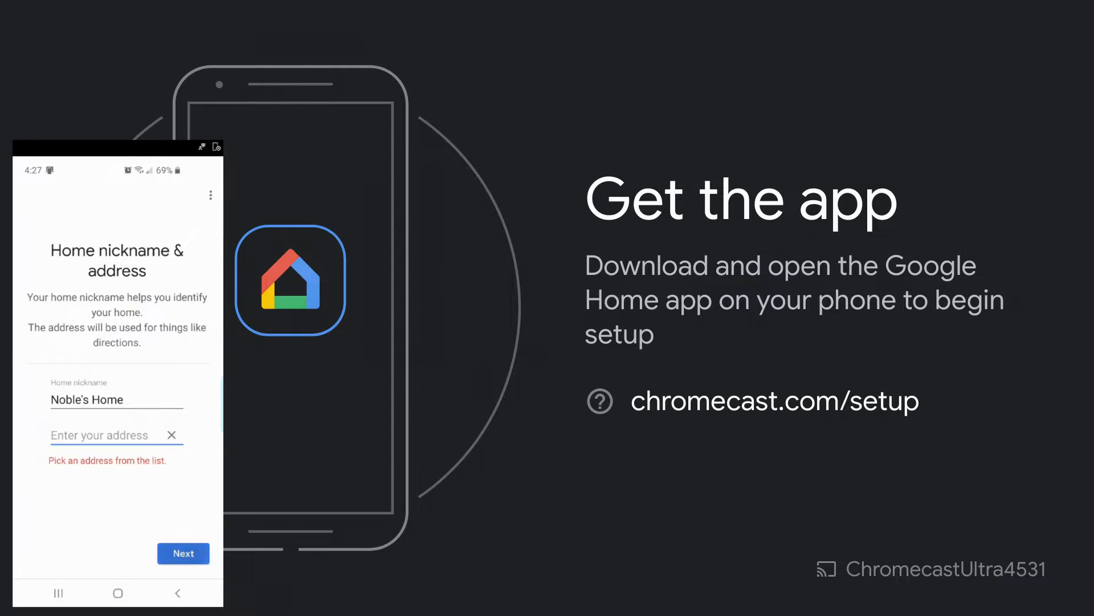
left_click(183, 552)
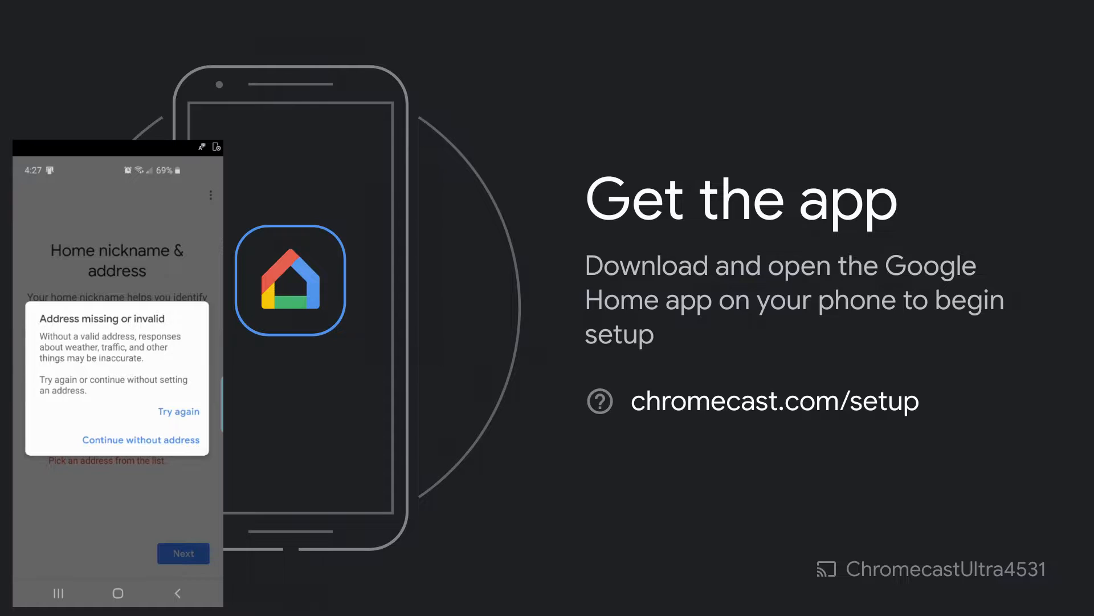
Skip the home address and accept setting up ChromecastUltra4531.
left_click(140, 440)
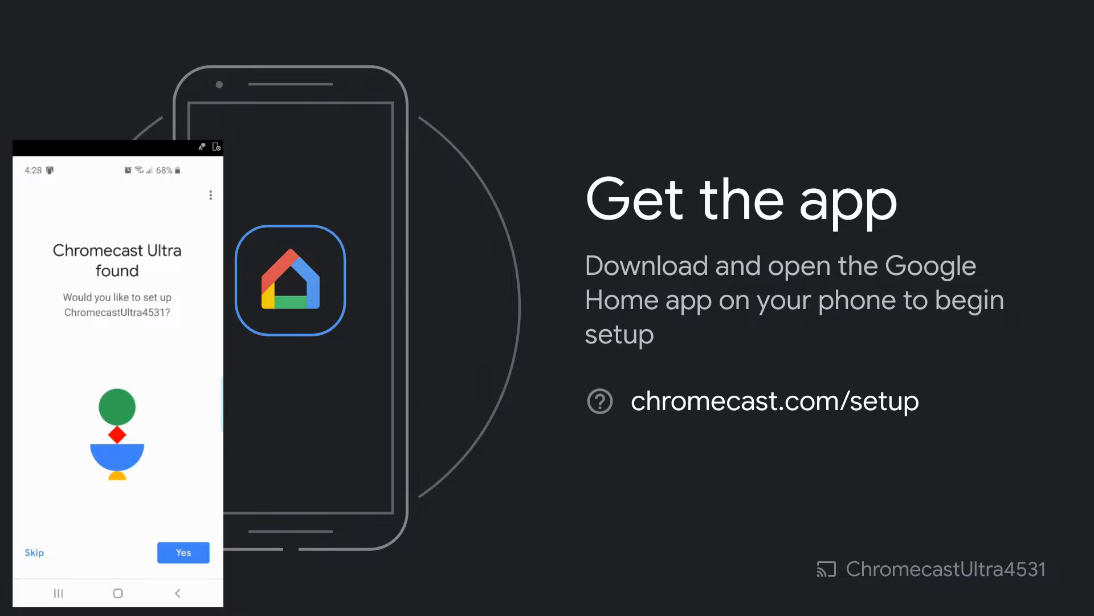
left_click(183, 552)
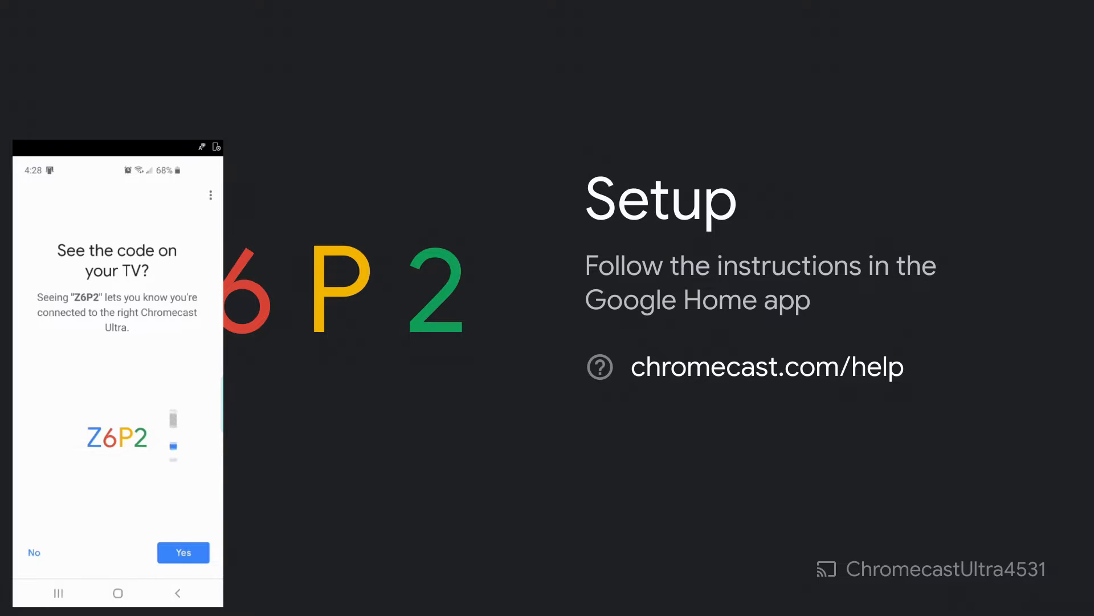
Confirm code Z6P2 on the TV, agree to the legal terms, and opt into sharing device stats.
left_click(183, 552)
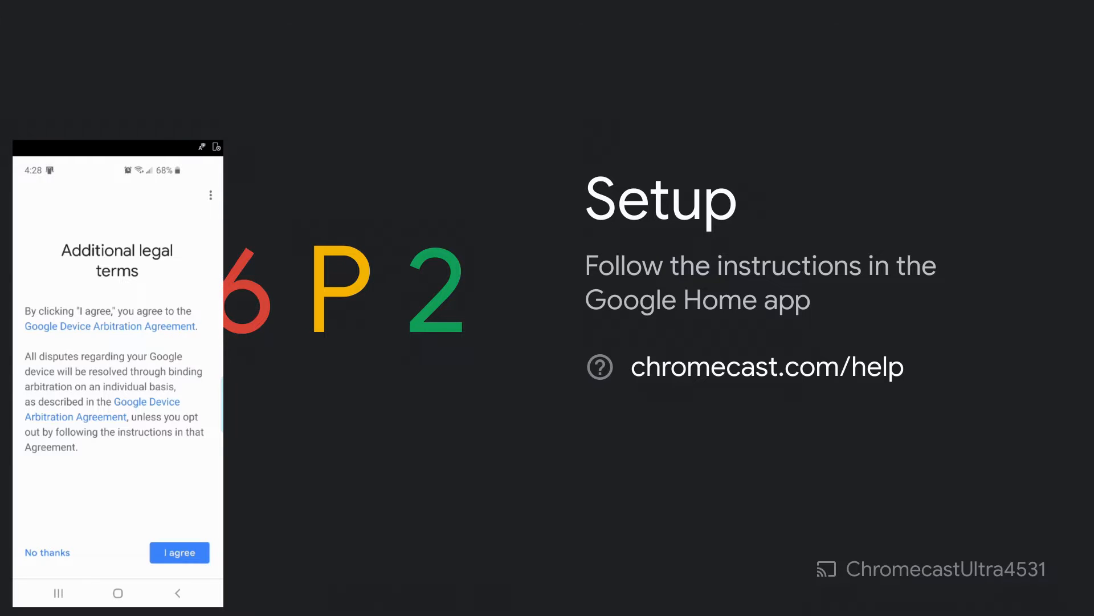
left_click(178, 553)
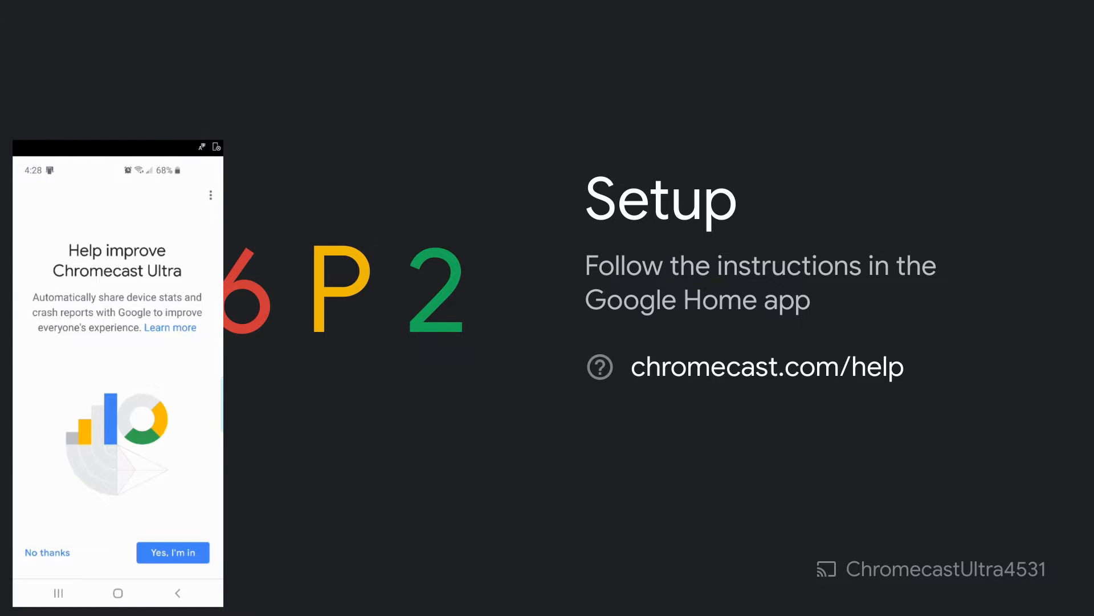
left_click(172, 552)
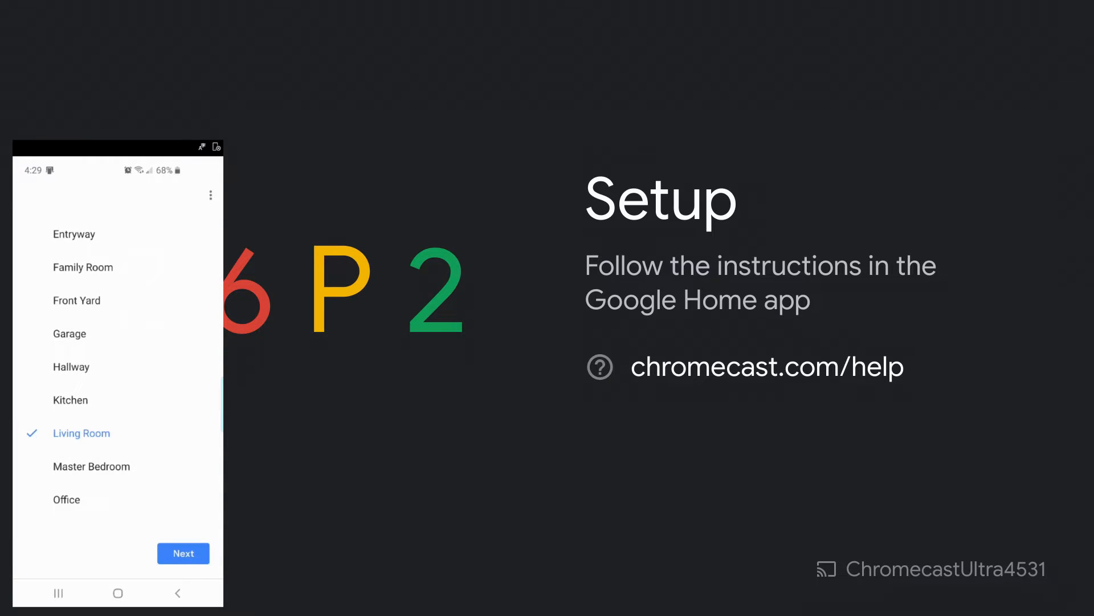
Assign the Chromecast to Living Room and join MySpectrumWiFi24-5G.
left_click(183, 552)
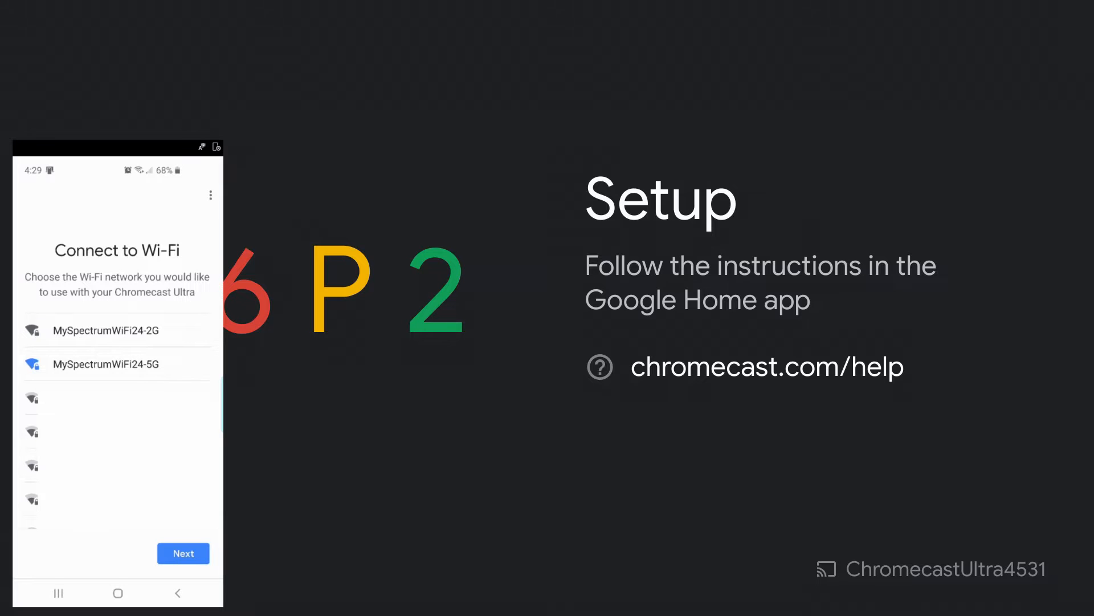
left_click(183, 553)
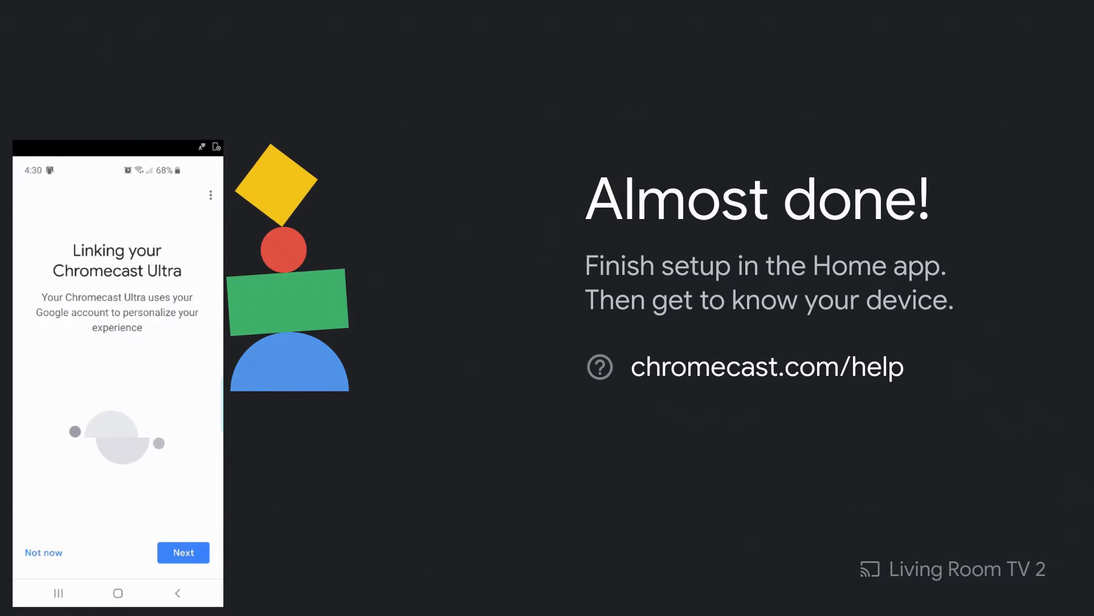
Link the Chromecast Ultra to the account and move past the Assistant notes.
left_click(183, 553)
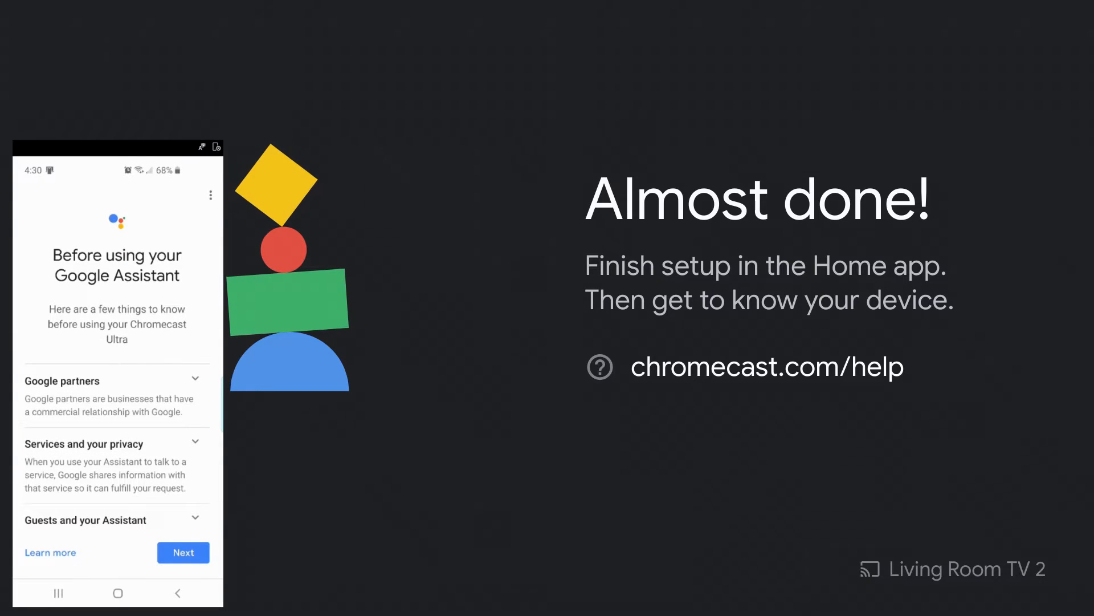
scroll("down", 3)
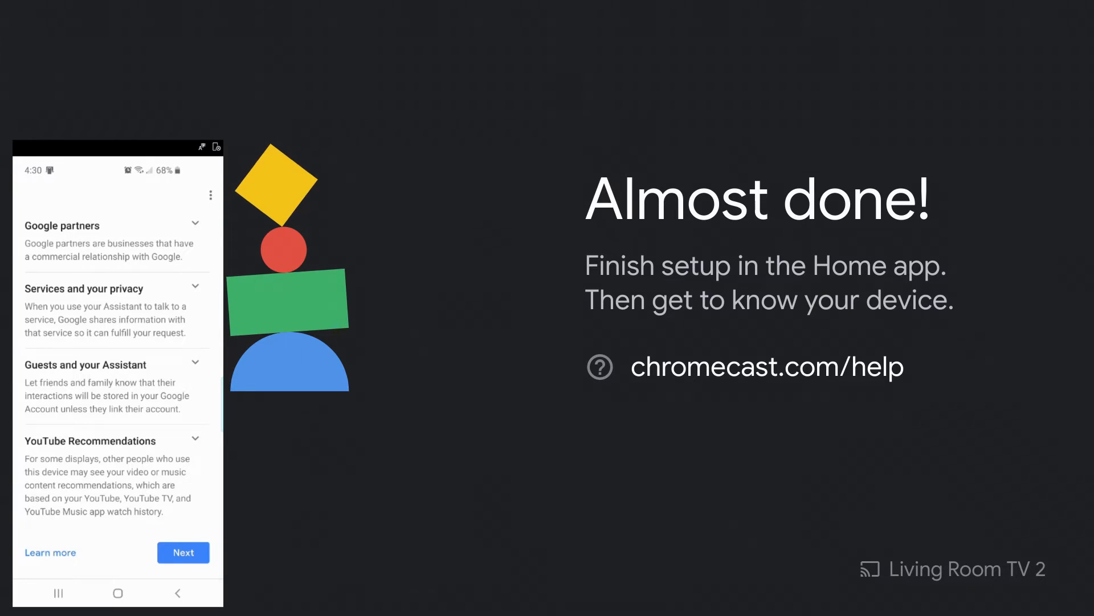
left_click(183, 552)
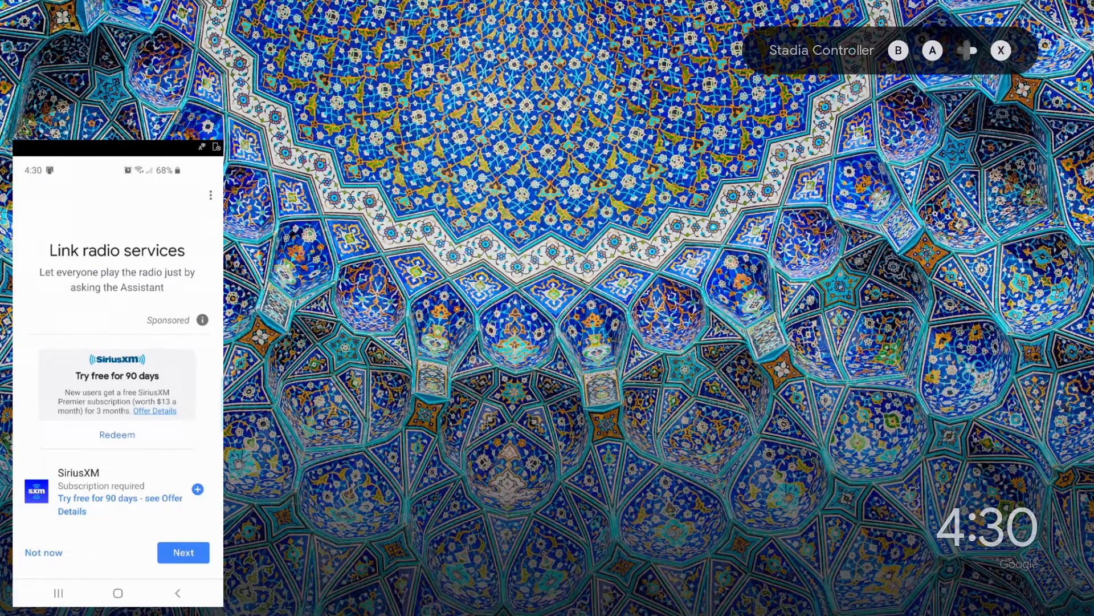
Decline radio, video and live TV service linking, then complete setup on All done.
left_click(183, 553)
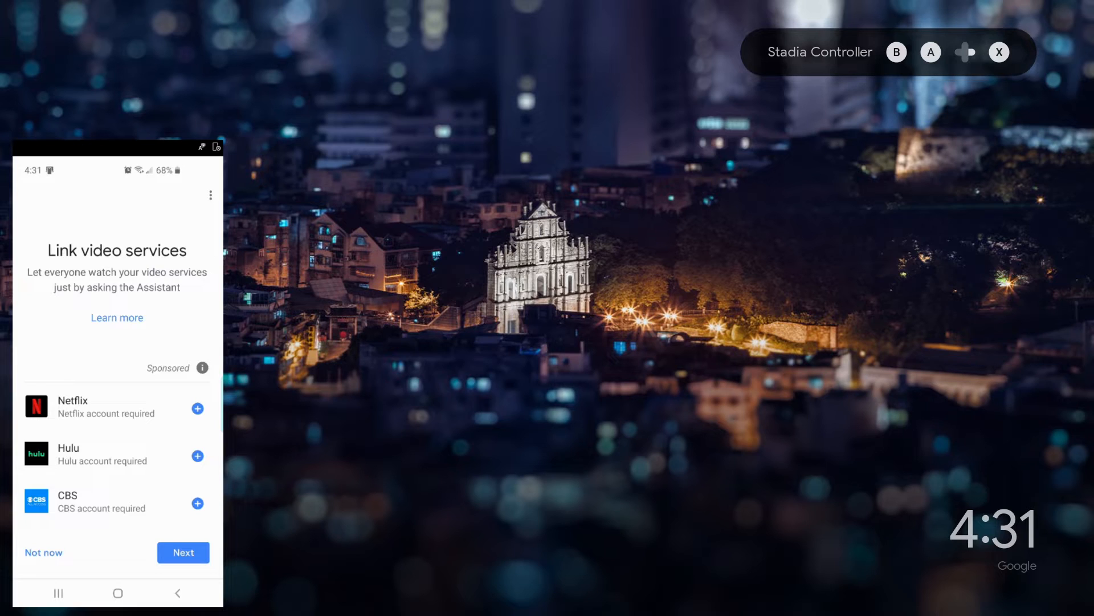
left_click(183, 552)
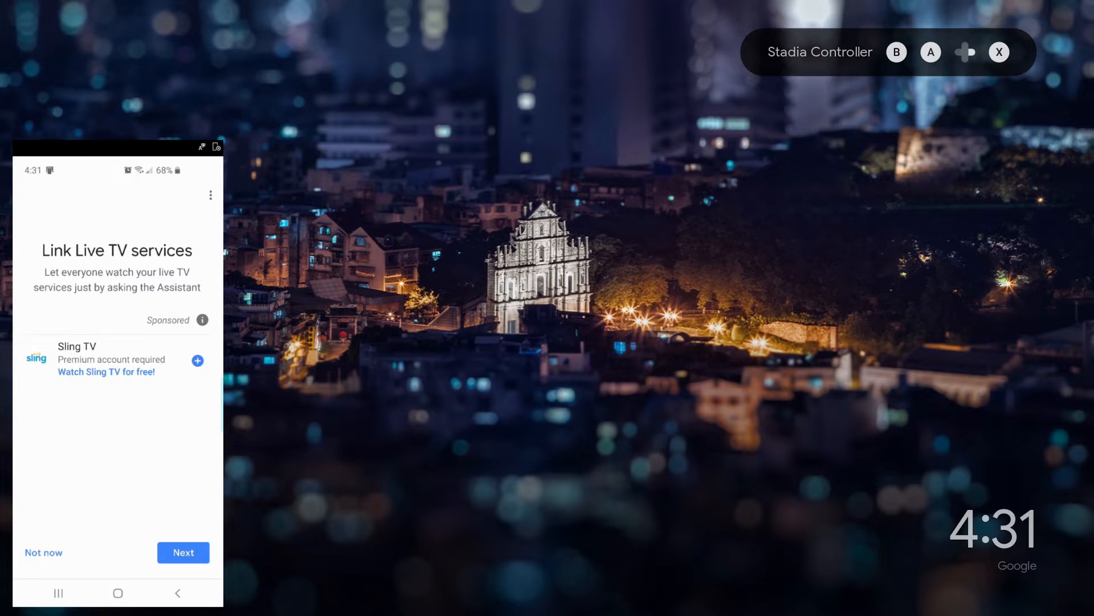
left_click(183, 552)
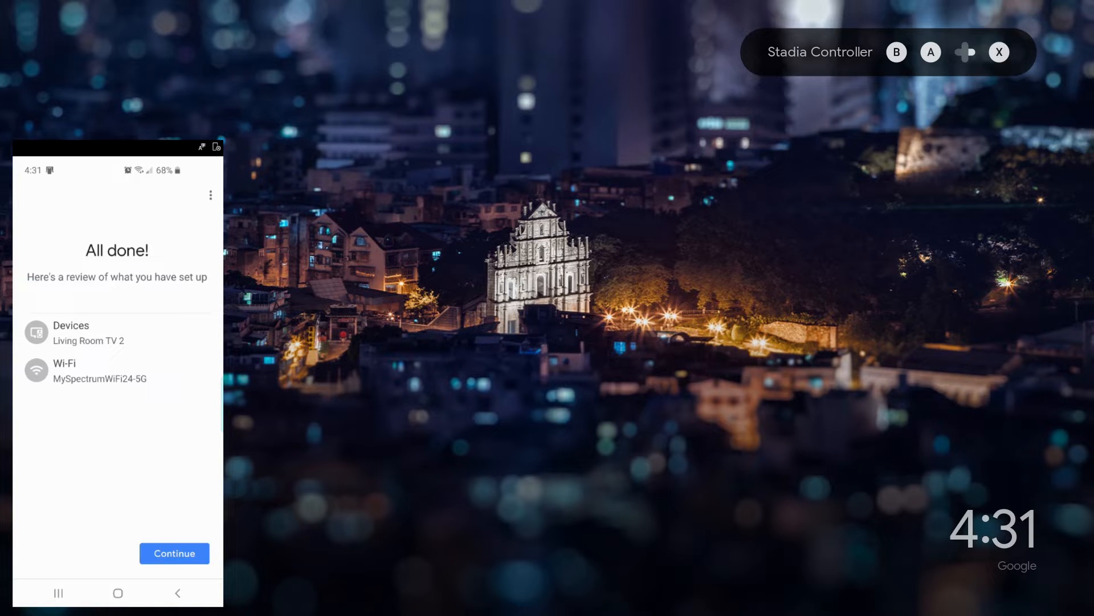
left_click(174, 552)
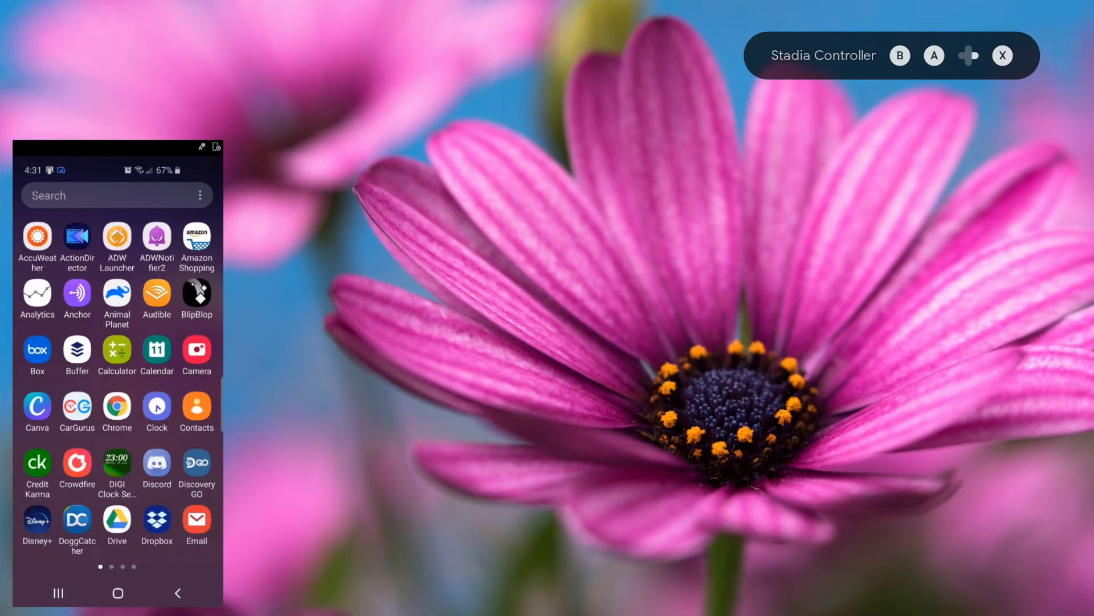
Cast Disney+ to the Chromecast, then return to the app list.
left_click(38, 521)
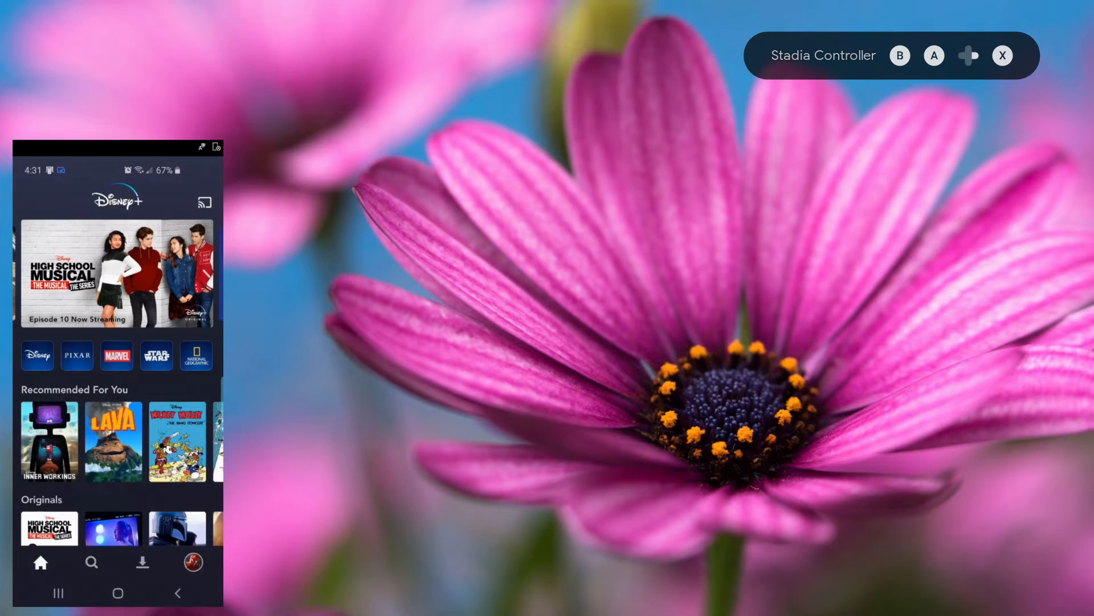
left_click(204, 203)
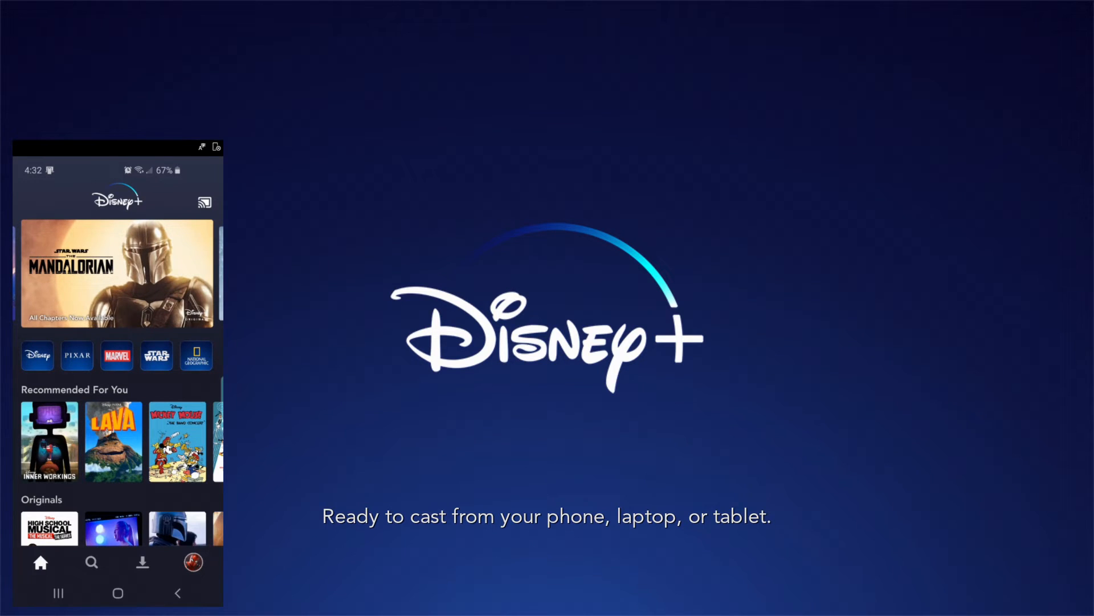
left_click(117, 592)
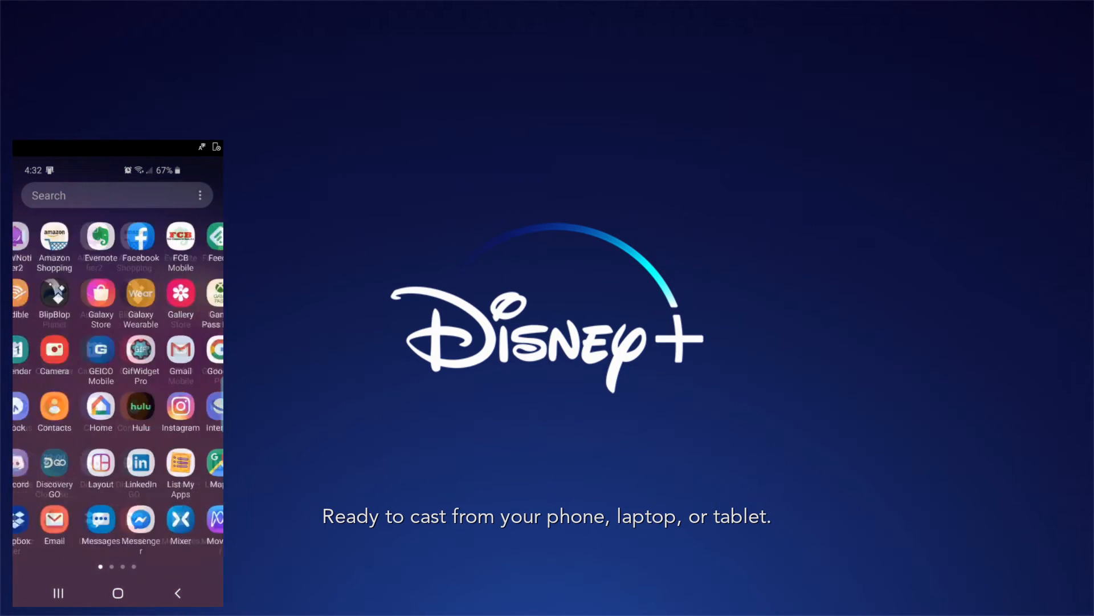
Open Netflix and show its Play On list including Living Room TV 2.
scroll("left", 3)
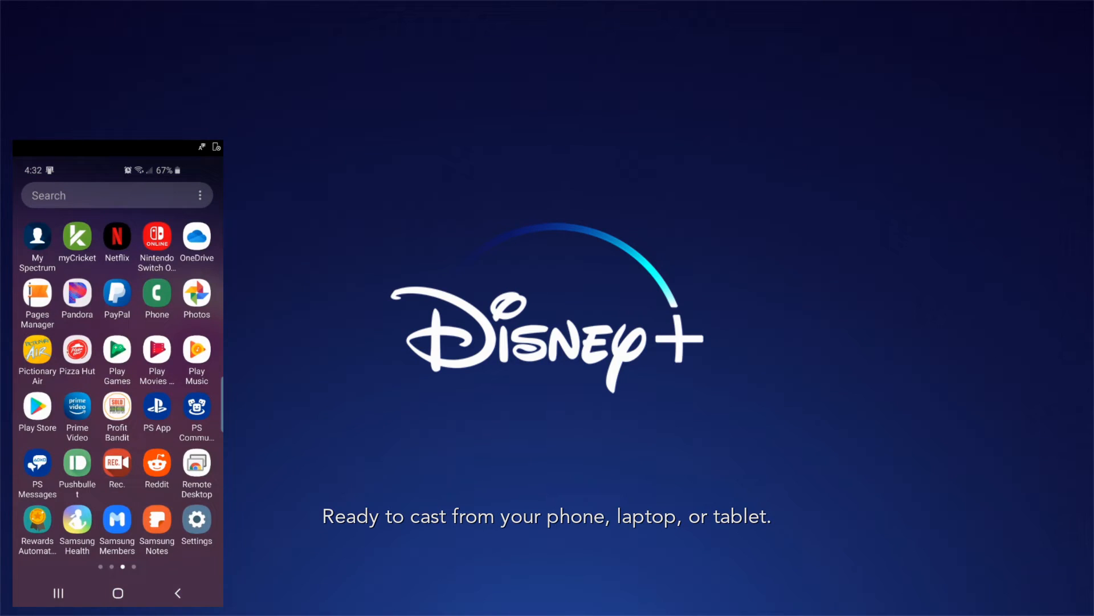
left_click(116, 236)
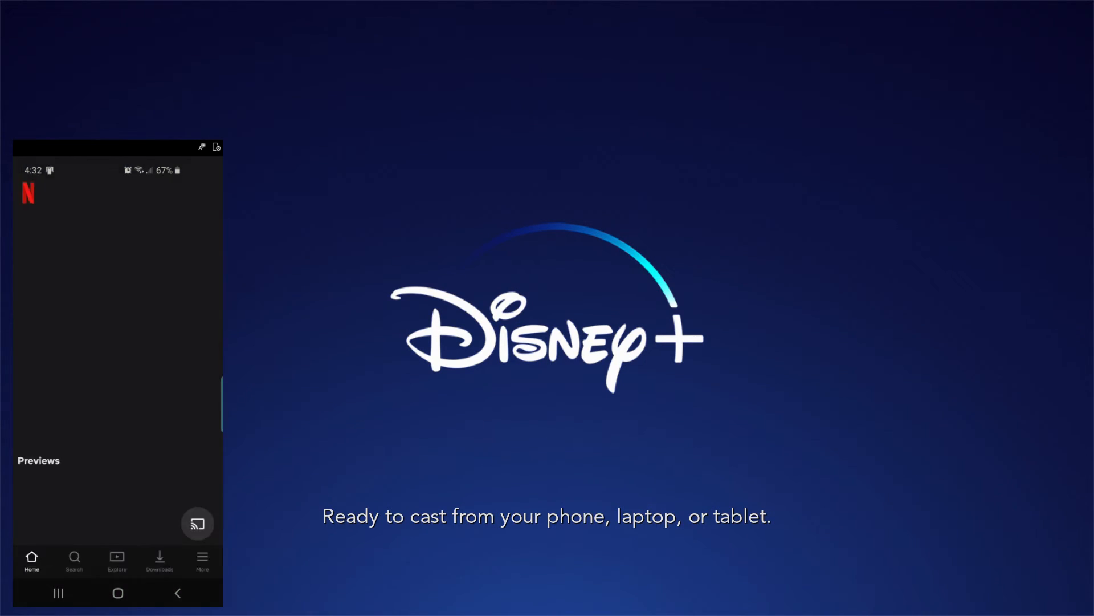
left_click(198, 523)
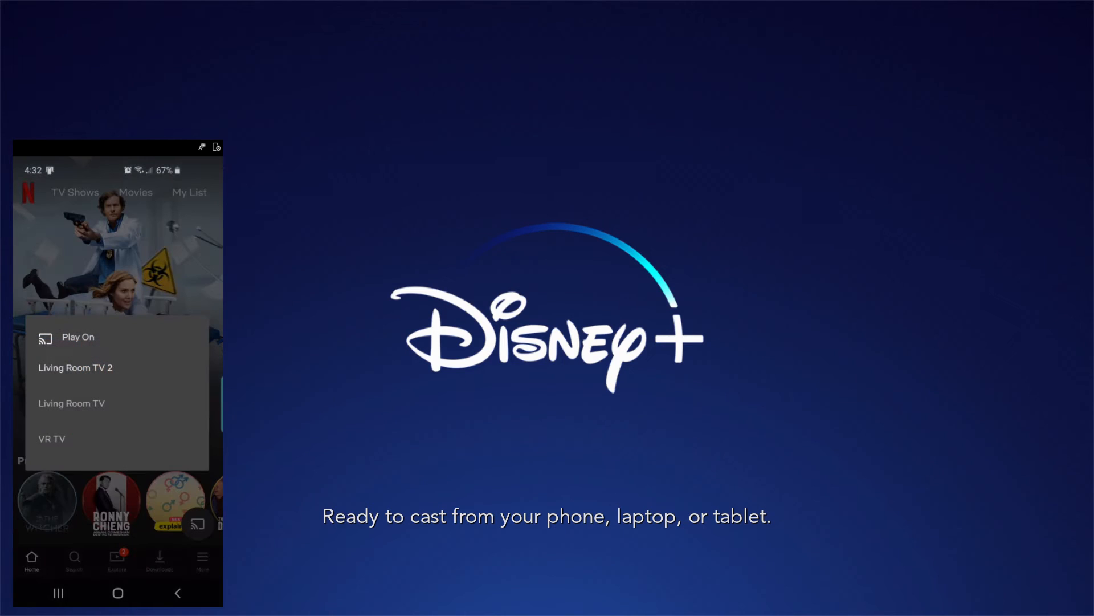